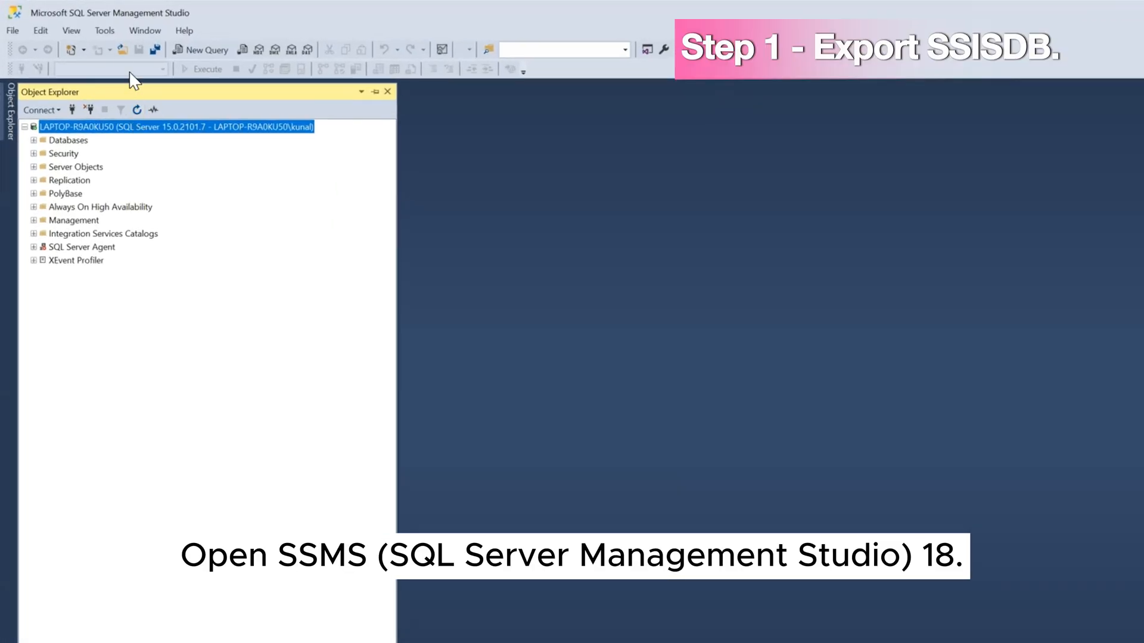
Launch SSIS Cataloger from Tools and continue with LAPTOP-R9A0KU50 as the SQL source server.
{"action": "left_click", "coordinate": [105, 30]}
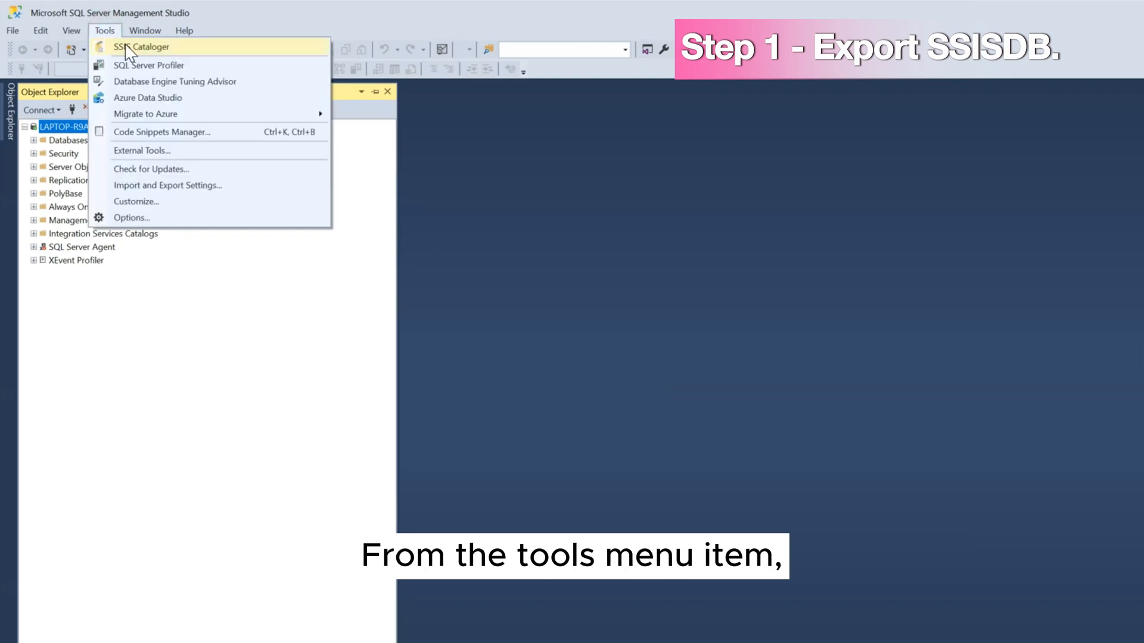
{"action": "left_click", "coordinate": [146, 47]}
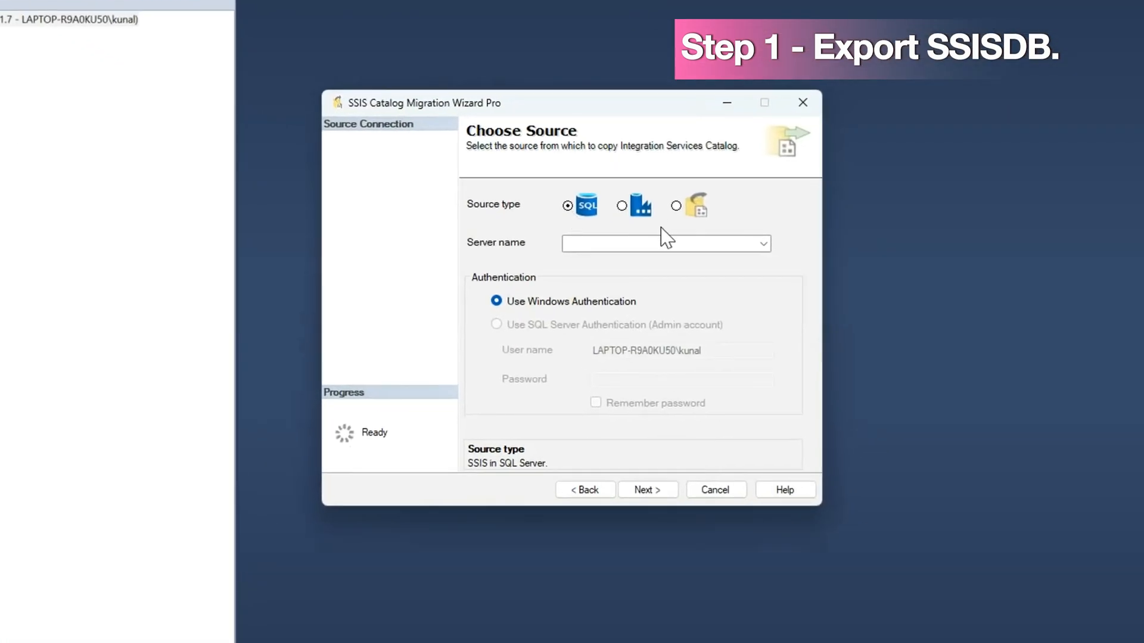
{"action": "mouse_move", "coordinate": [784, 254]}
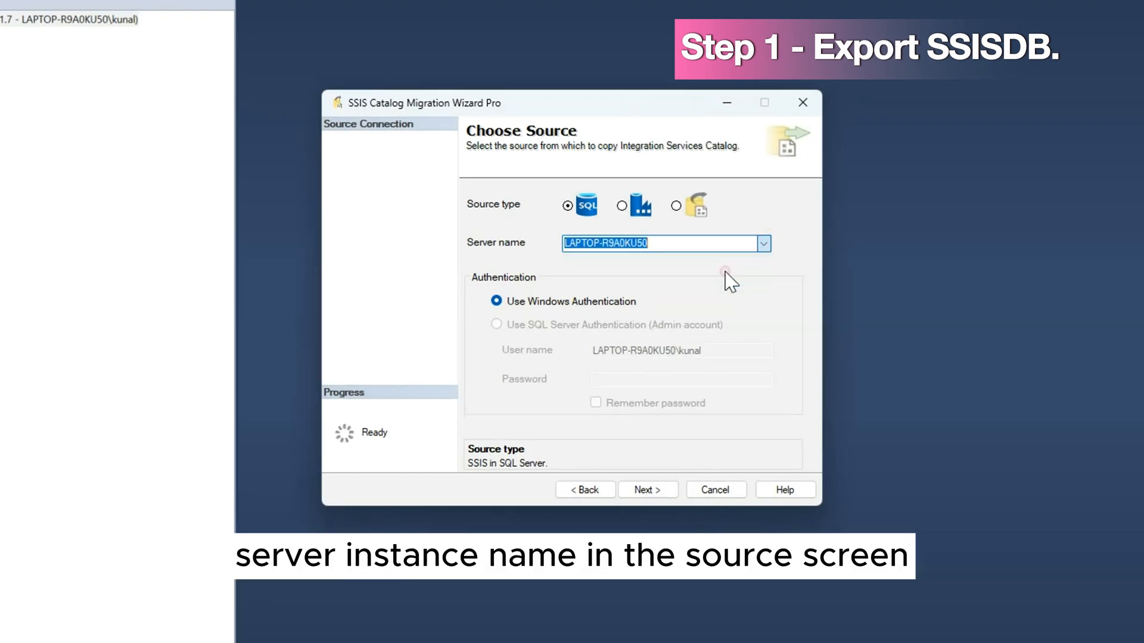
{"action": "left_click", "coordinate": [646, 490]}
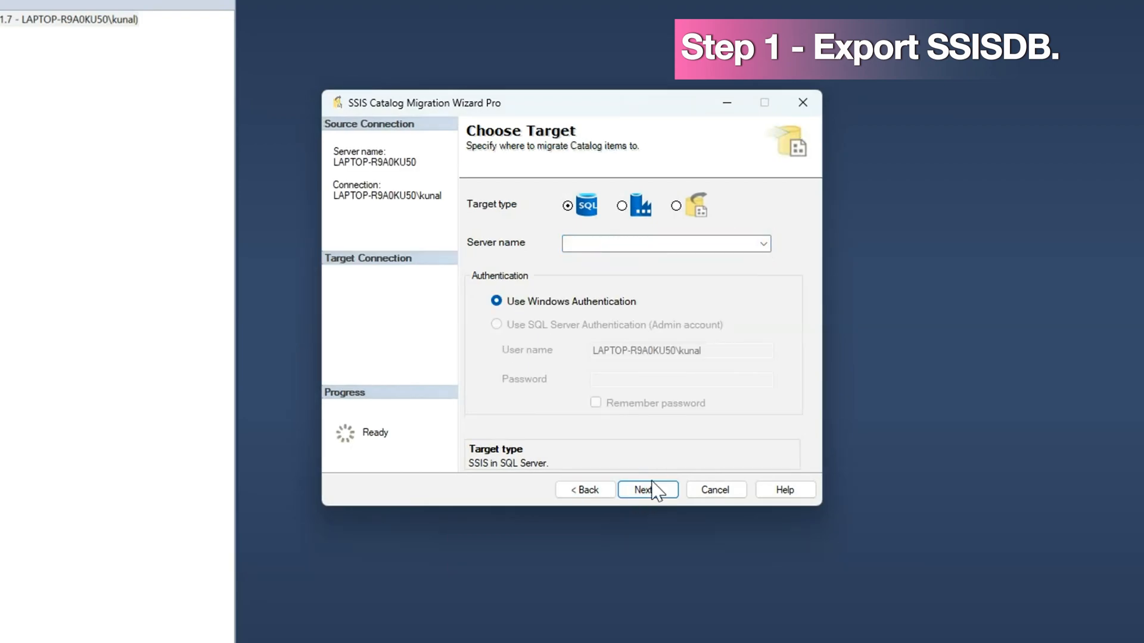
{"action": "mouse_move", "coordinate": [684, 217]}
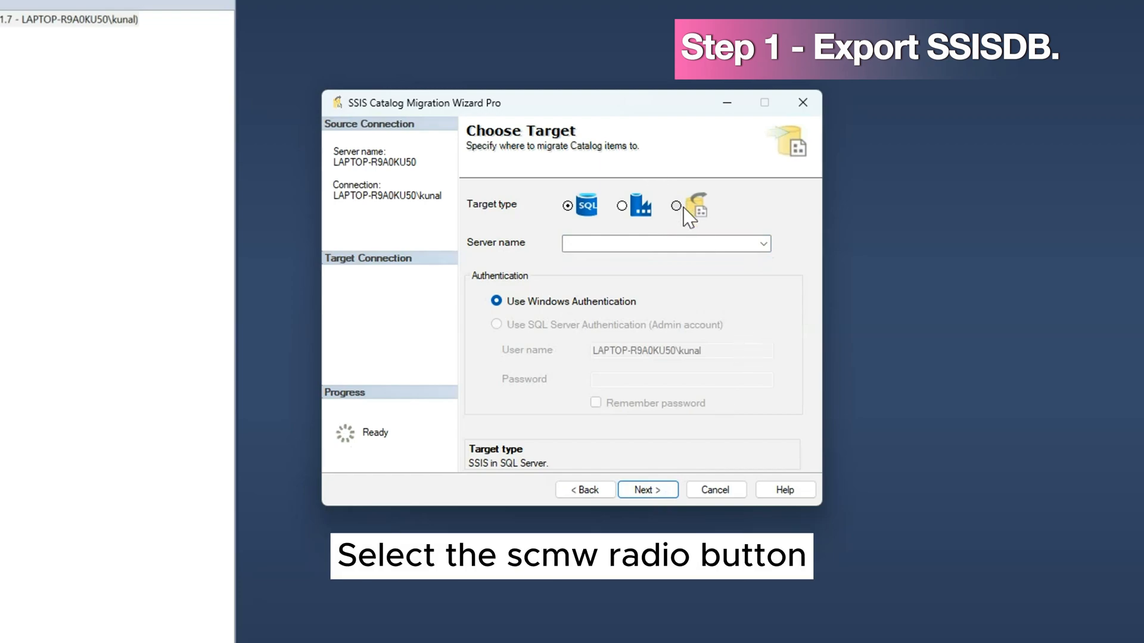
Target an SCMW file saved in D:\SCMW exports and proceed to the catalog item list.
{"action": "left_click", "coordinate": [676, 206]}
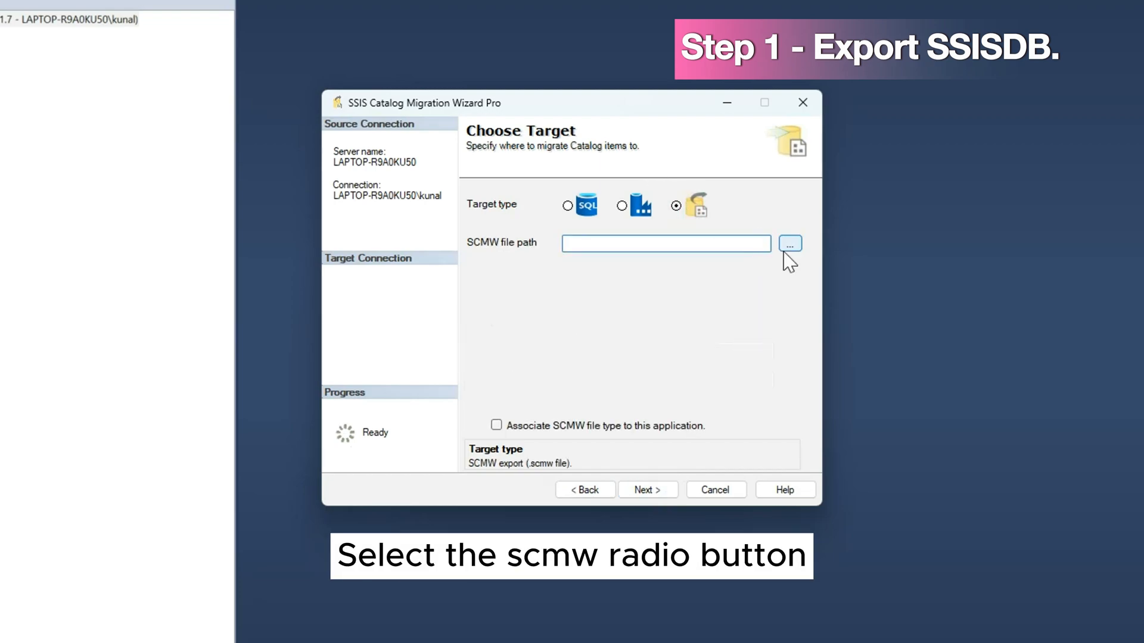
{"action": "left_click", "coordinate": [789, 243]}
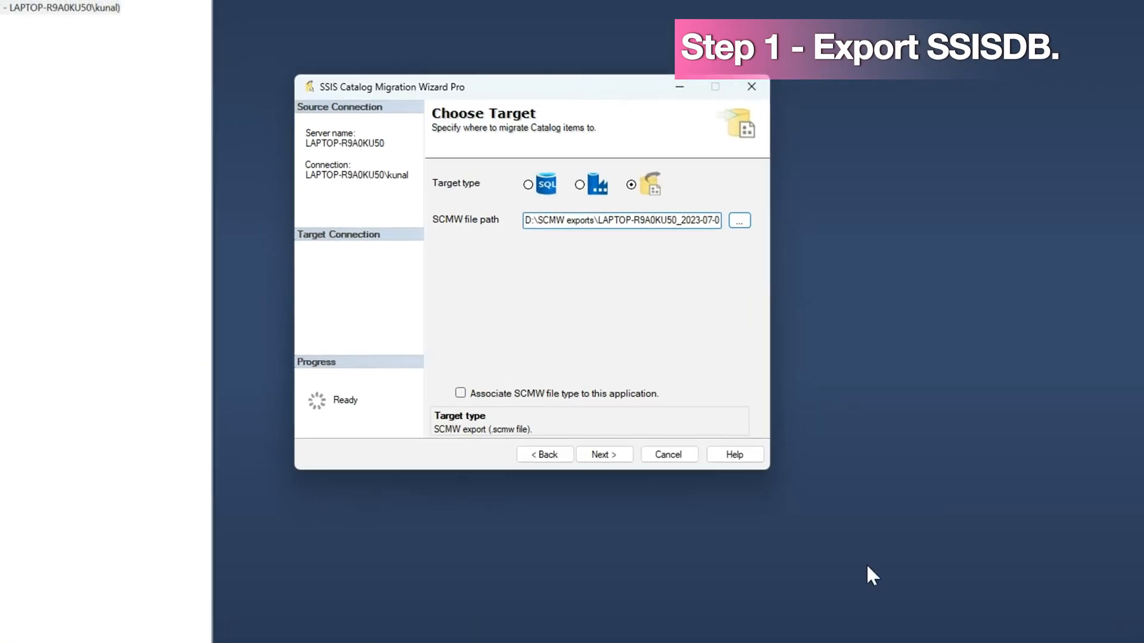
{"action": "left_click", "coordinate": [604, 454]}
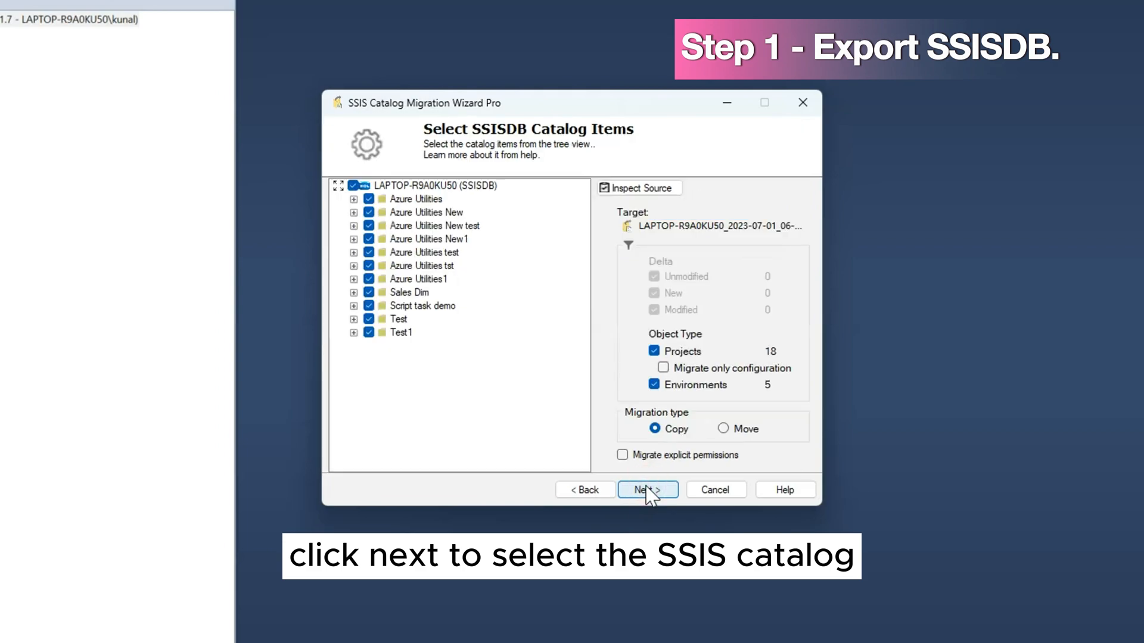
{"action": "mouse_move", "coordinate": [738, 286]}
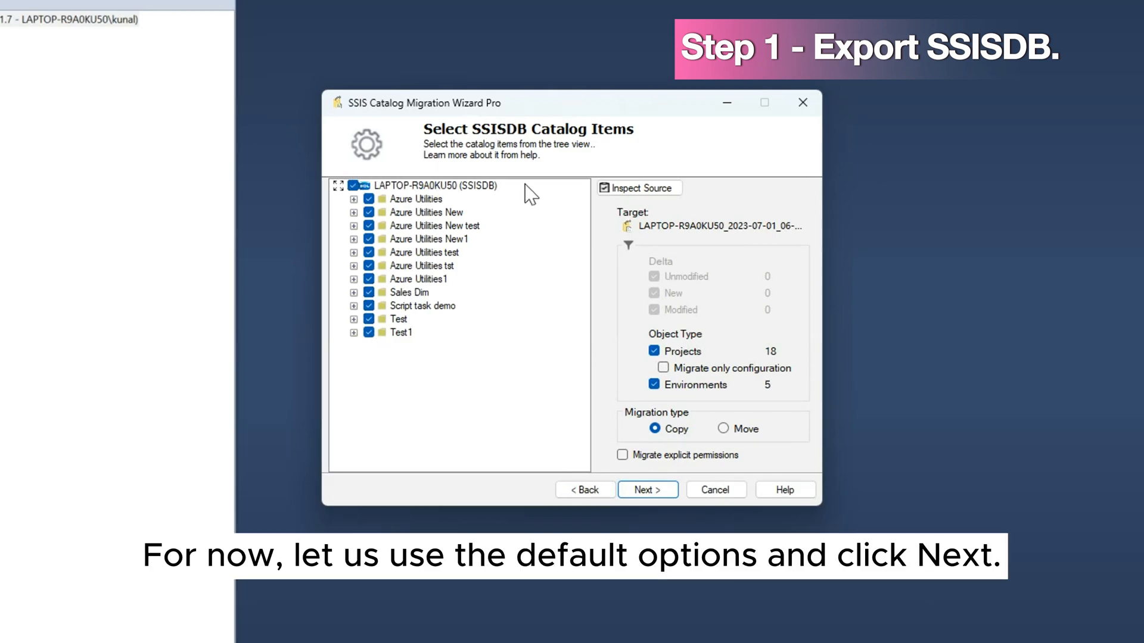
Export all eleven folders with default mapping and values to LAPTOP-R9A0KU50_2023-07-01_06-11-01.scmw.
{"action": "left_click", "coordinate": [645, 489]}
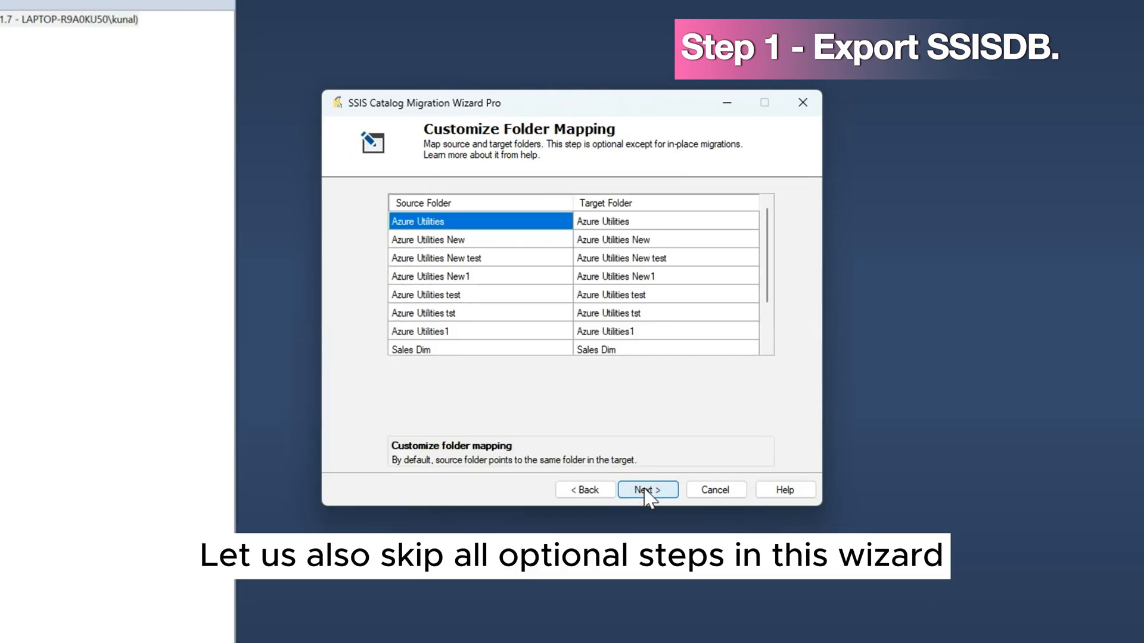
{"action": "left_click", "coordinate": [644, 490]}
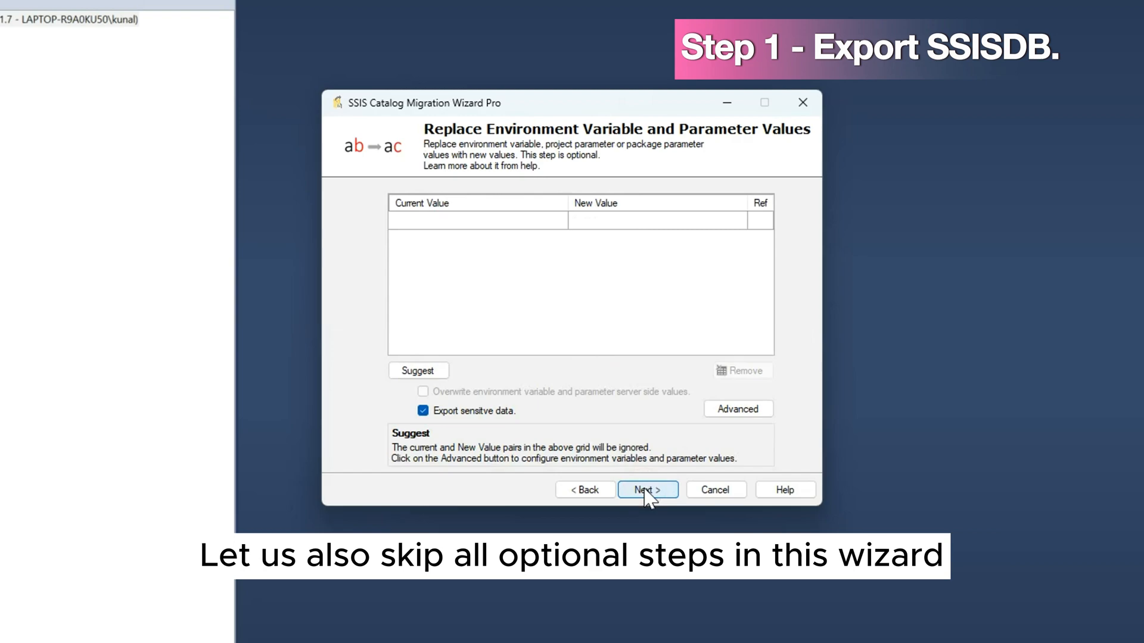
{"action": "left_click", "coordinate": [646, 490]}
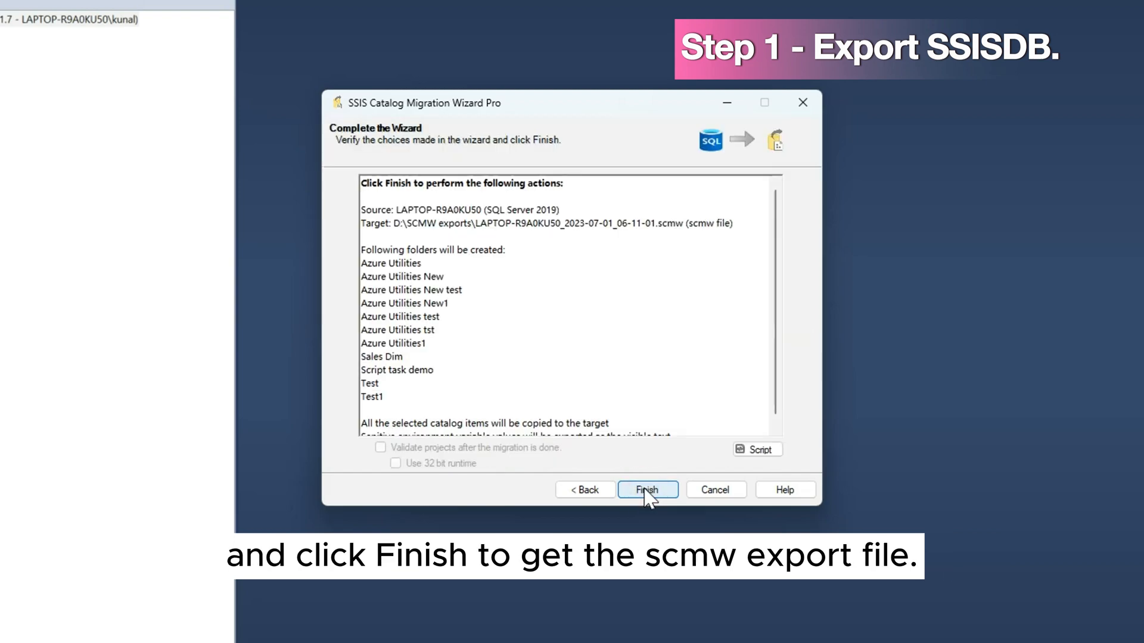
{"action": "left_click", "coordinate": [646, 490]}
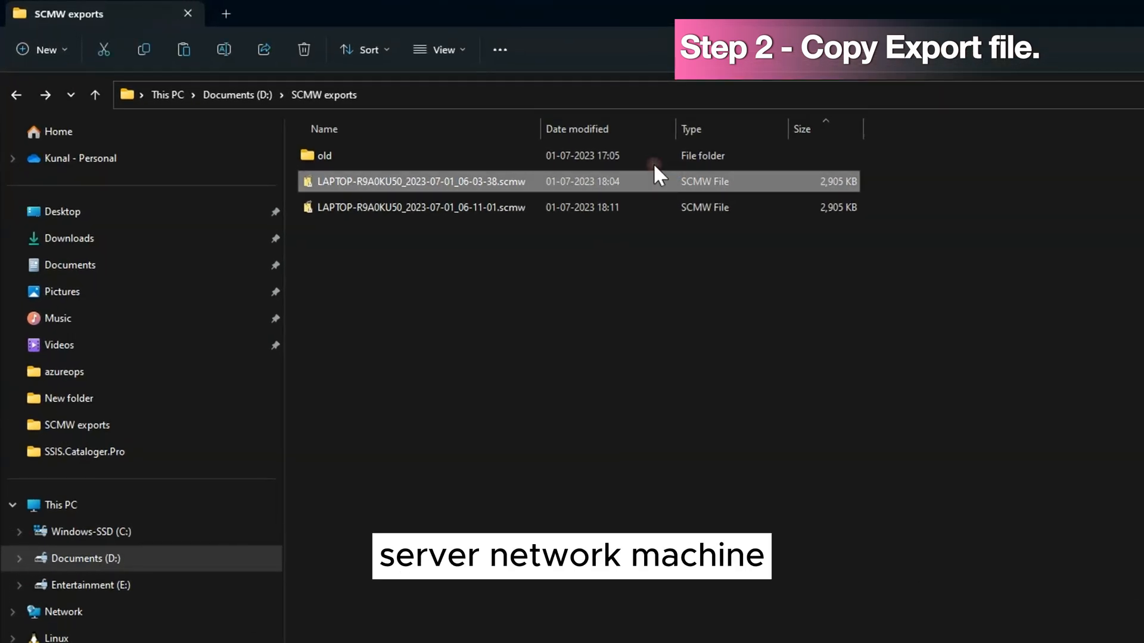
Start an import from LAPTOP-R9A0KU50_2023-07-01_06-03-38.scmw in the SCMW exports folder.
{"action": "double_click", "coordinate": [419, 181]}
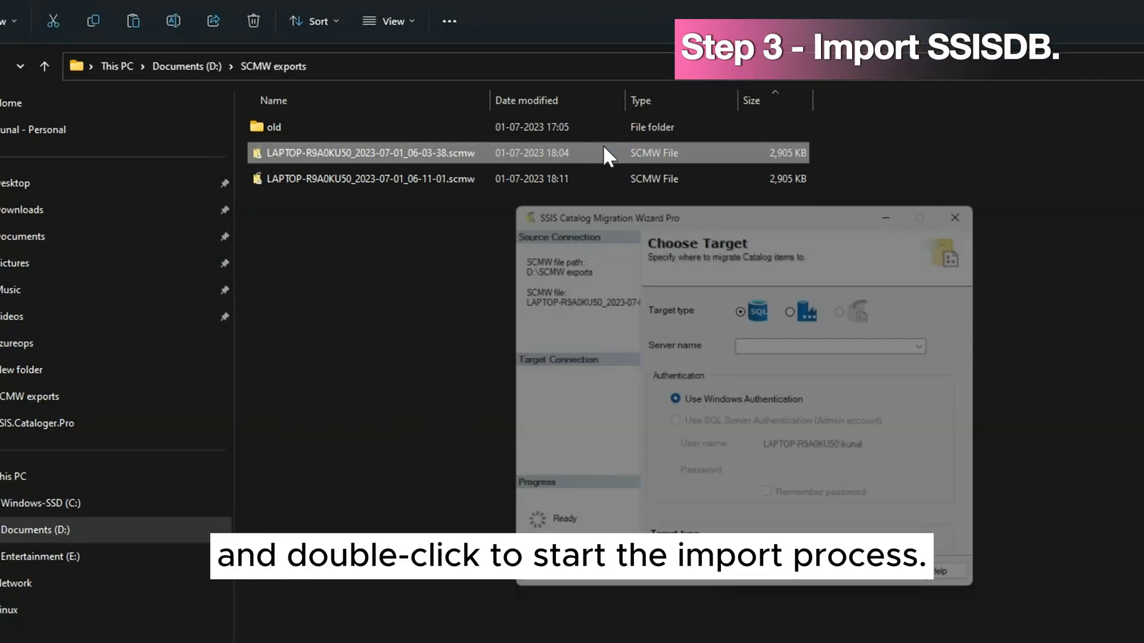
Choose .\SQL2022 (SSISDB) as the import target server and continue to item selection.
{"action": "double_click", "coordinate": [368, 152]}
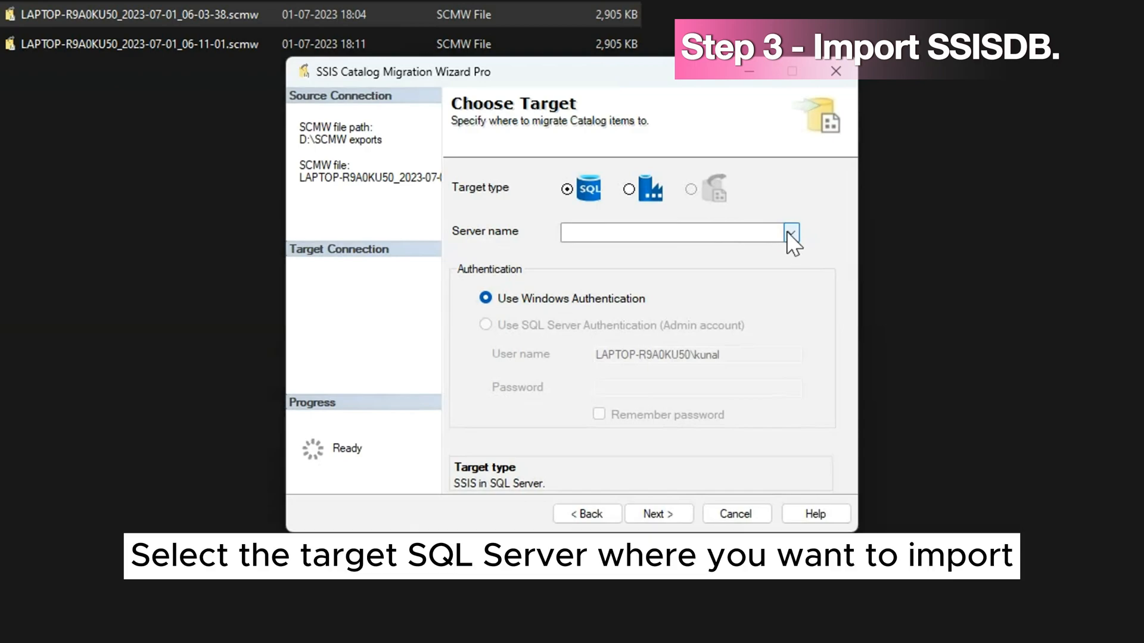
{"action": "left_click", "coordinate": [788, 232]}
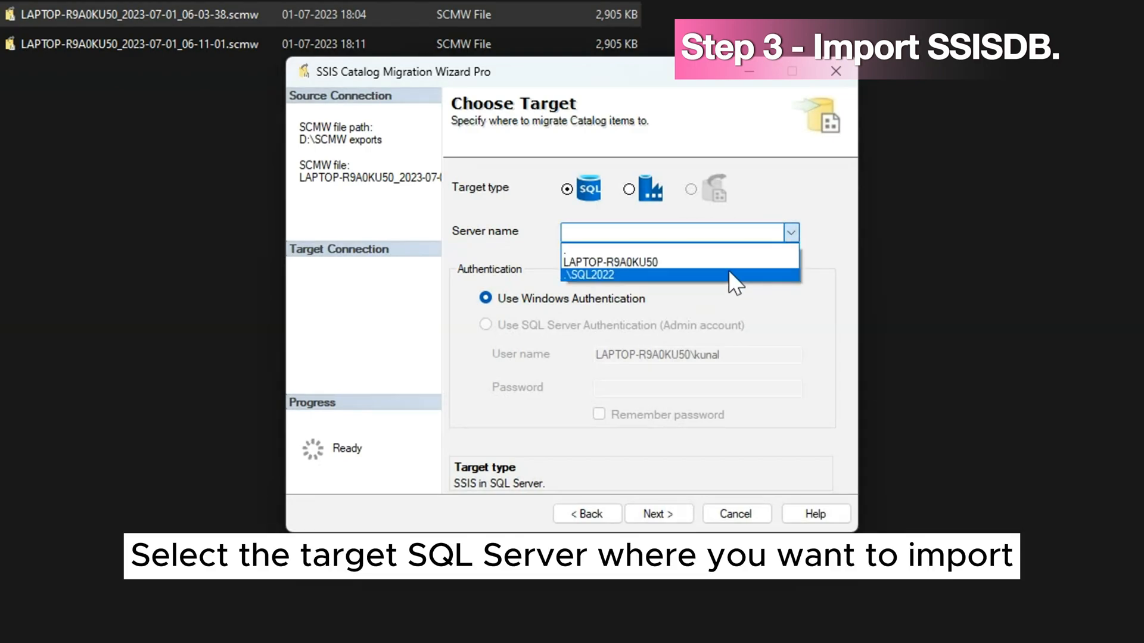
{"action": "left_click", "coordinate": [592, 276]}
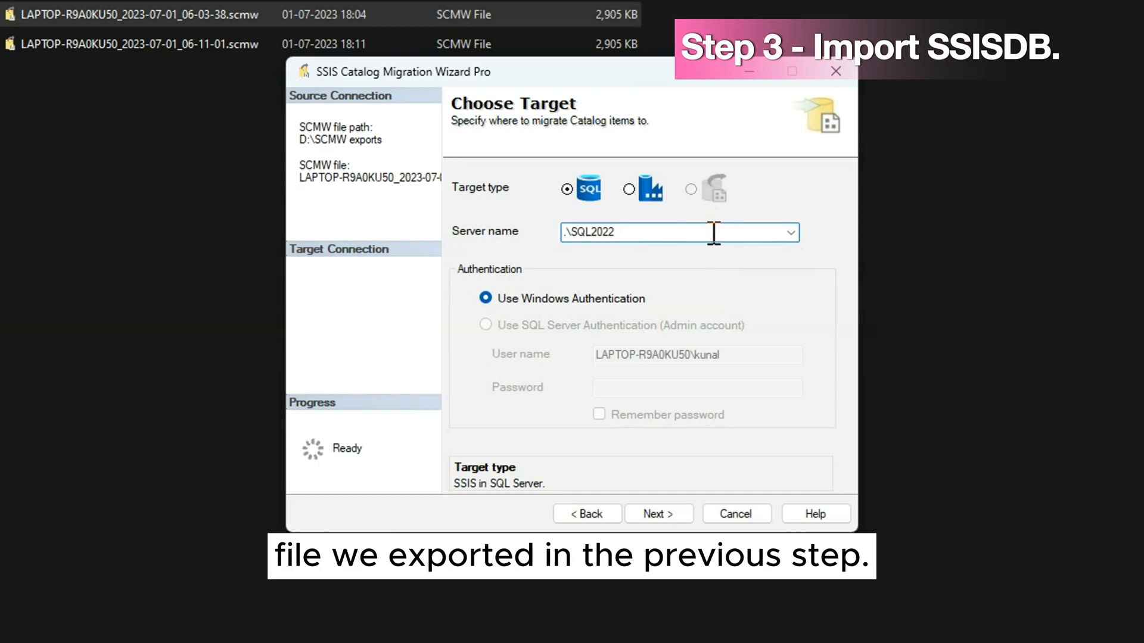
{"action": "left_click", "coordinate": [658, 514]}
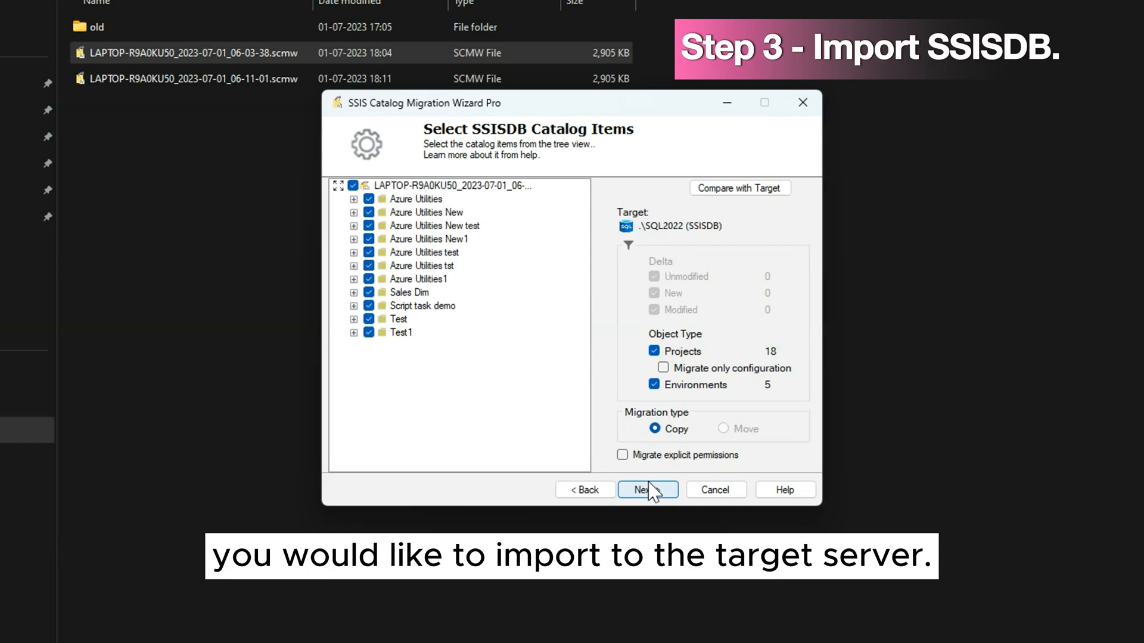
Import all eleven folders into .\SQL2022 with default folder mapping, all marked Passed.
{"action": "left_click", "coordinate": [646, 490]}
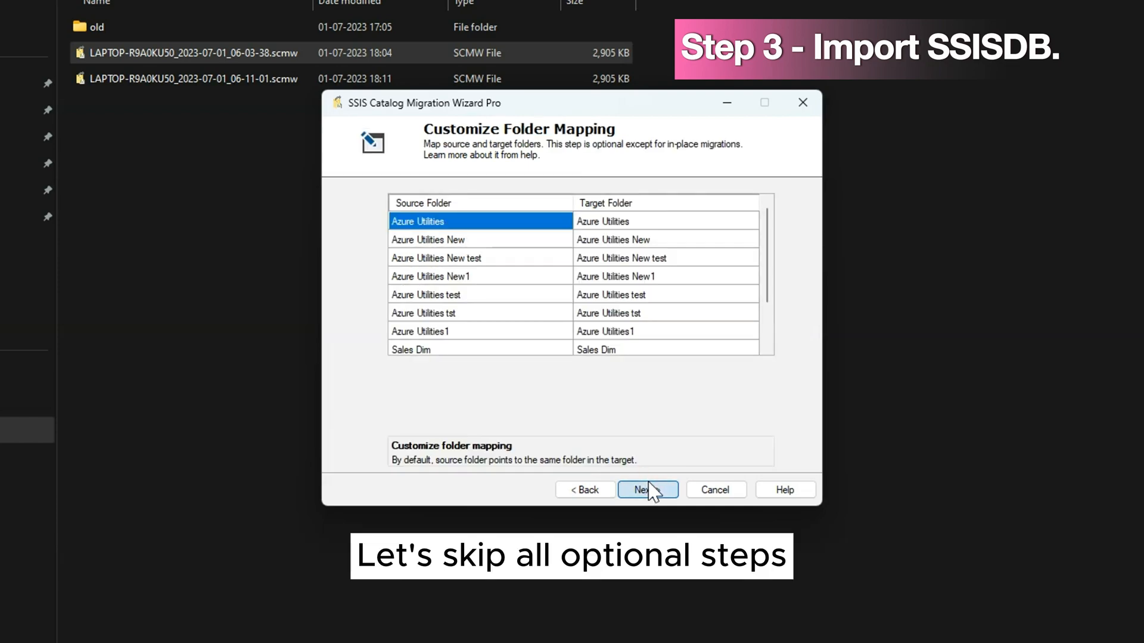
{"action": "left_click", "coordinate": [646, 490]}
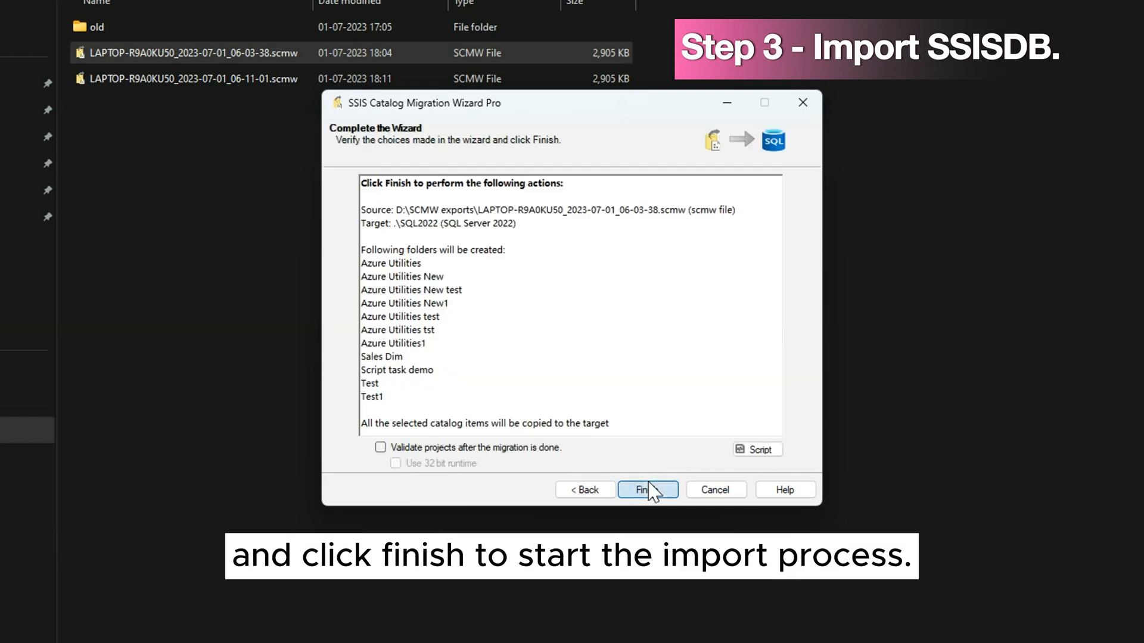
{"action": "left_click", "coordinate": [646, 490]}
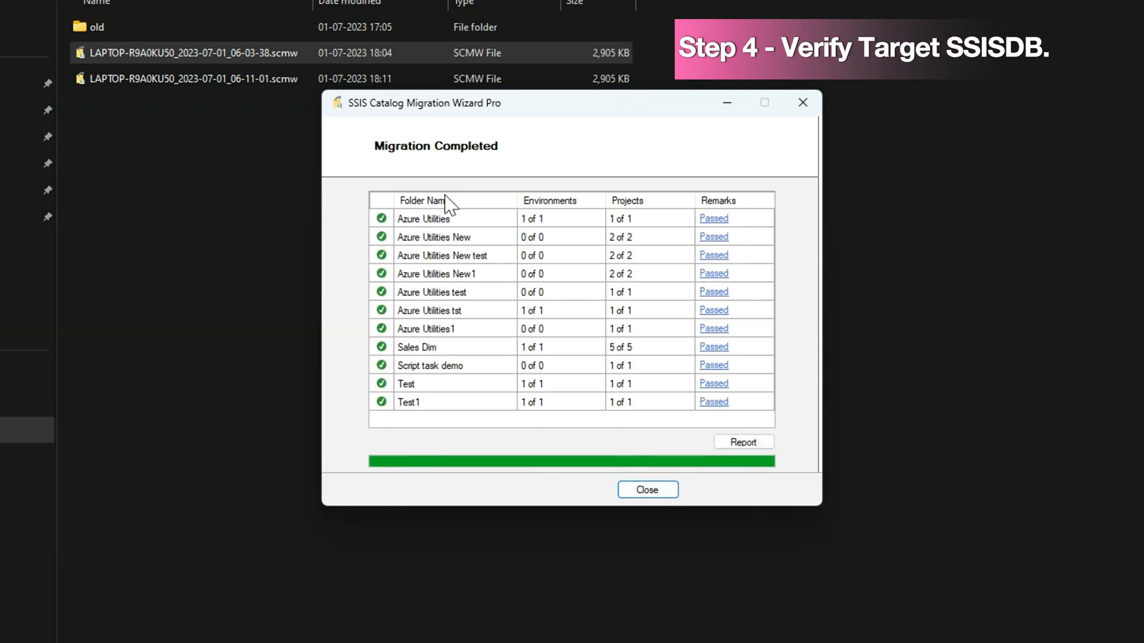
Close the wizard, then refresh and expand SSISDB on .\SQL2022 to show the imported folders.
{"action": "left_click", "coordinate": [646, 489]}
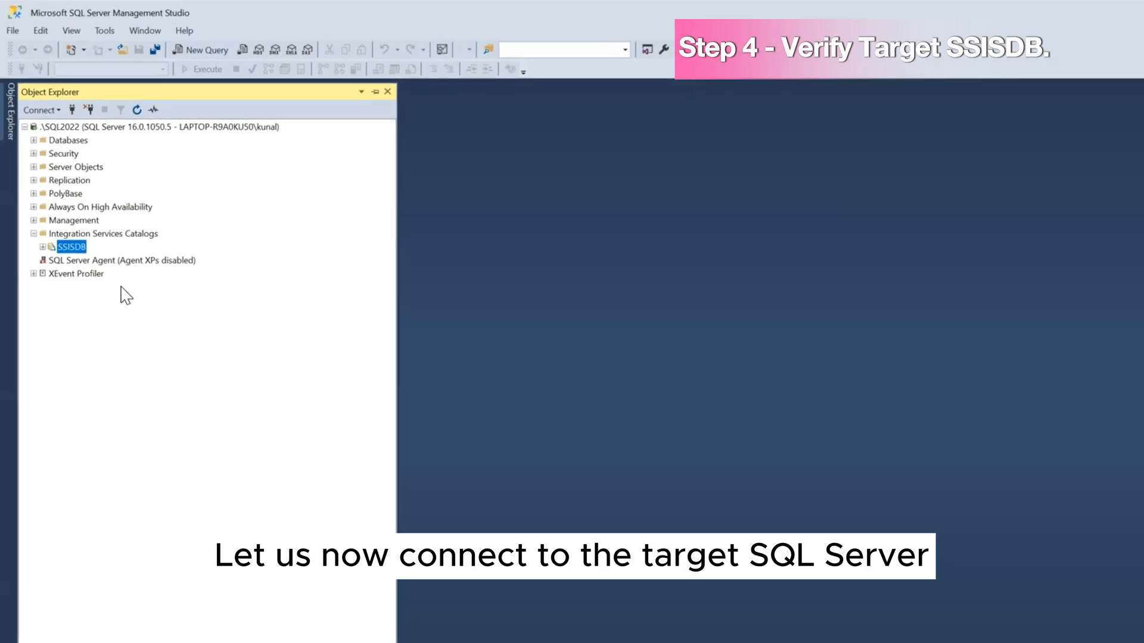
{"action": "right_click", "coordinate": [70, 246]}
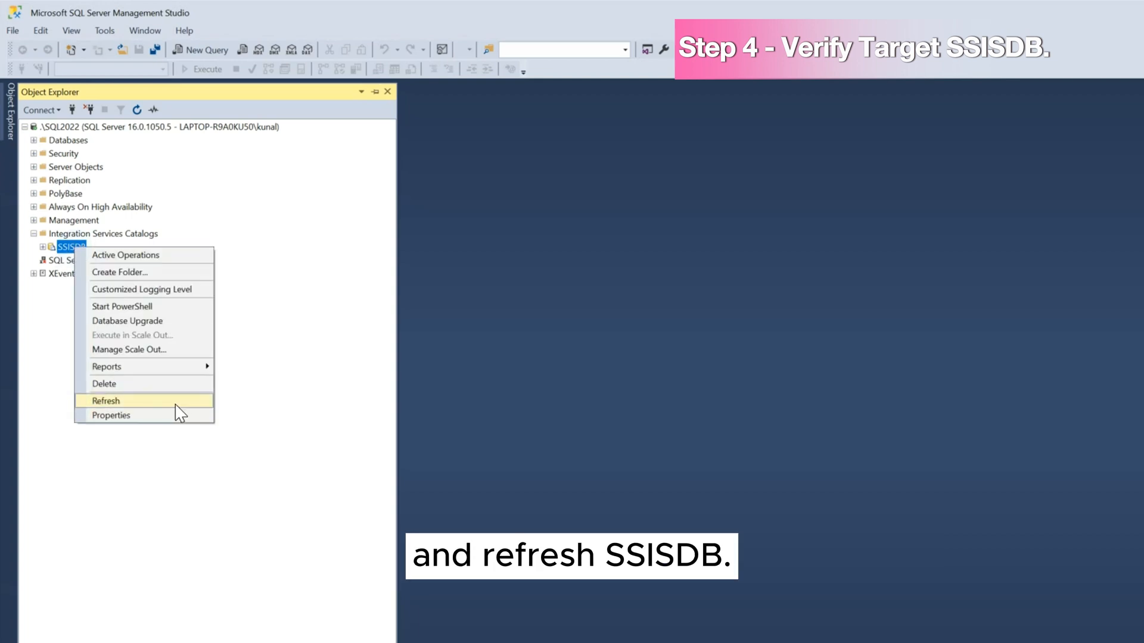
{"action": "left_click", "coordinate": [106, 400]}
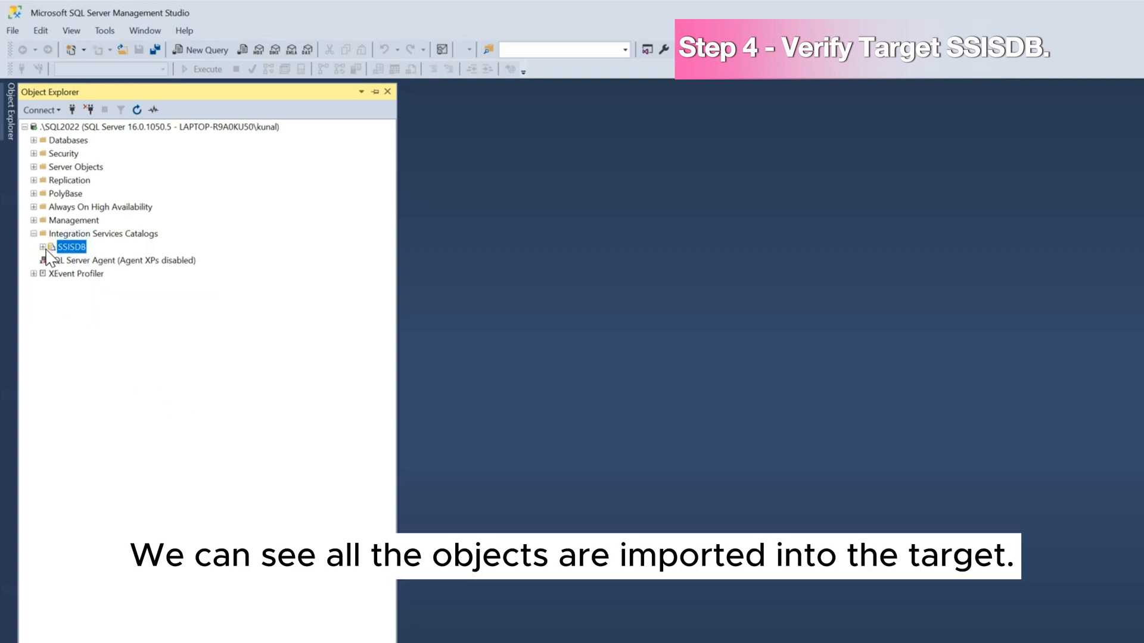
{"action": "left_click", "coordinate": [42, 246]}
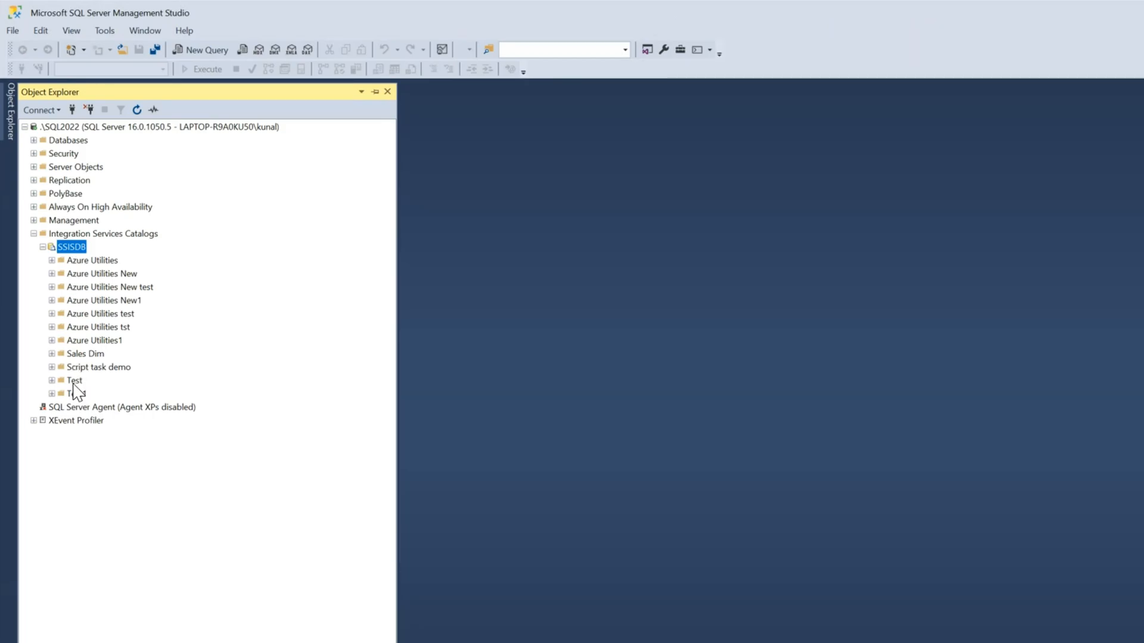